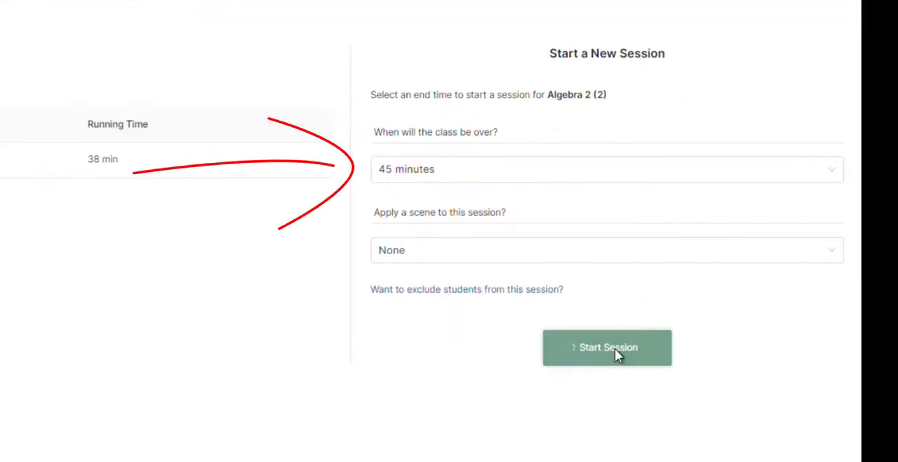
- Start the 45-minute Algebra 2 (2) live session with scene set to None
{"action": "left_click", "coordinate": [607, 347]}
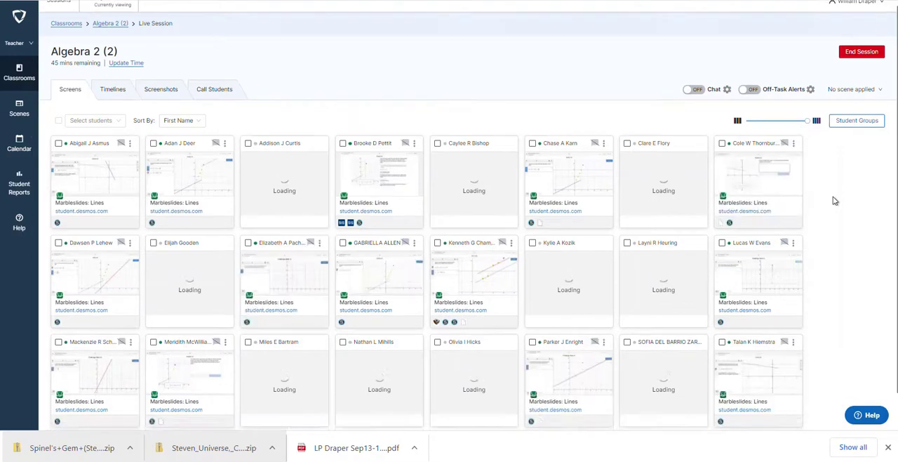
{"action": "scroll", "scroll_direction": "down", "scroll_amount": 3}
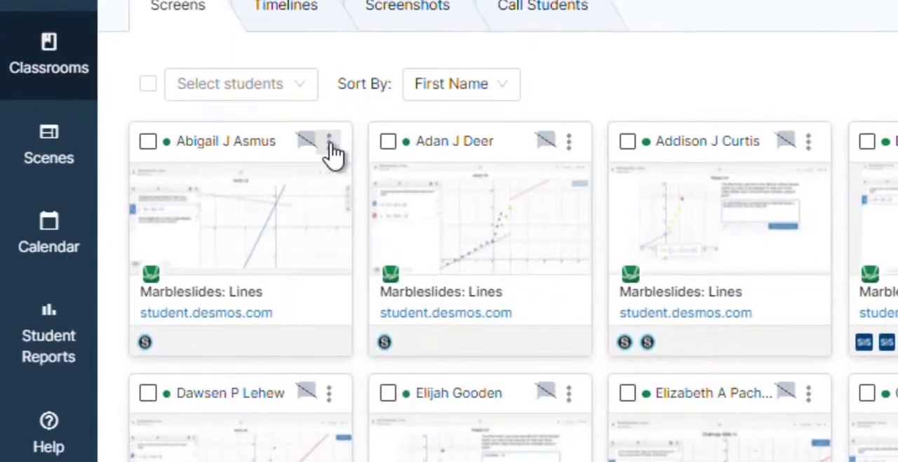
{"action": "left_click", "coordinate": [334, 141]}
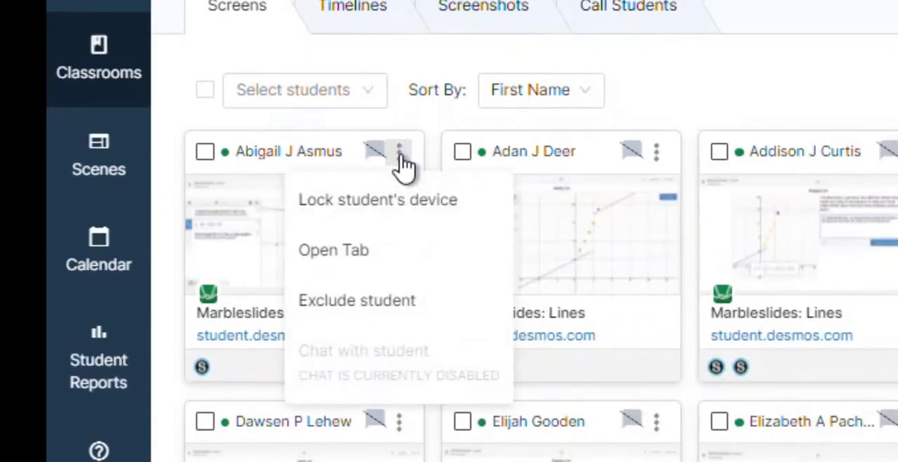
{"action": "mouse_move", "coordinate": [391, 328]}
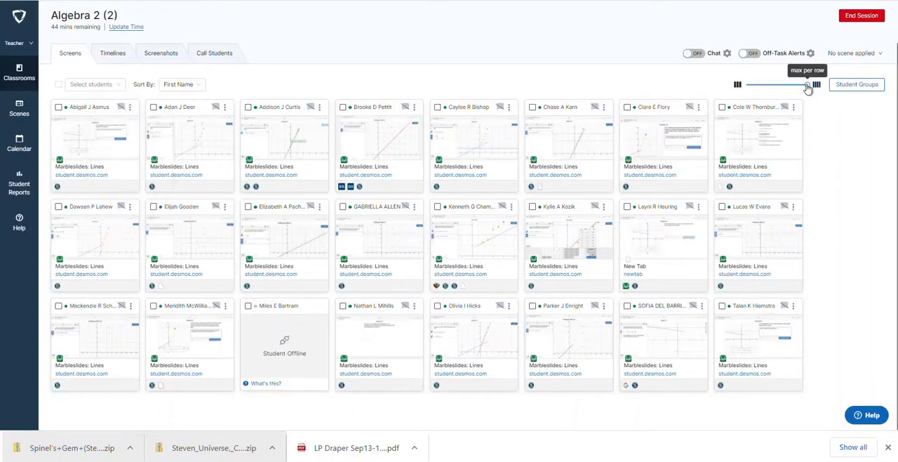
{"action": "left_click_drag", "start_coordinate": [814, 85], "coordinate": [792, 85]}
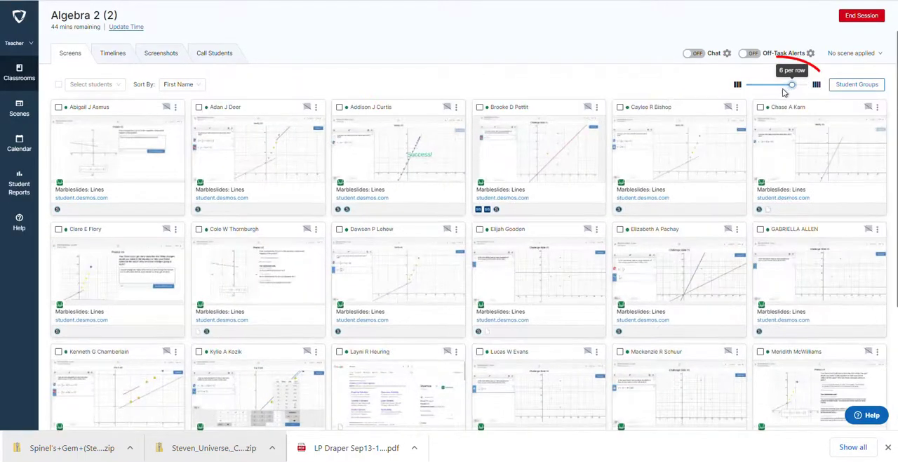
{"action": "left_click_drag", "start_coordinate": [791, 85], "coordinate": [777, 84]}
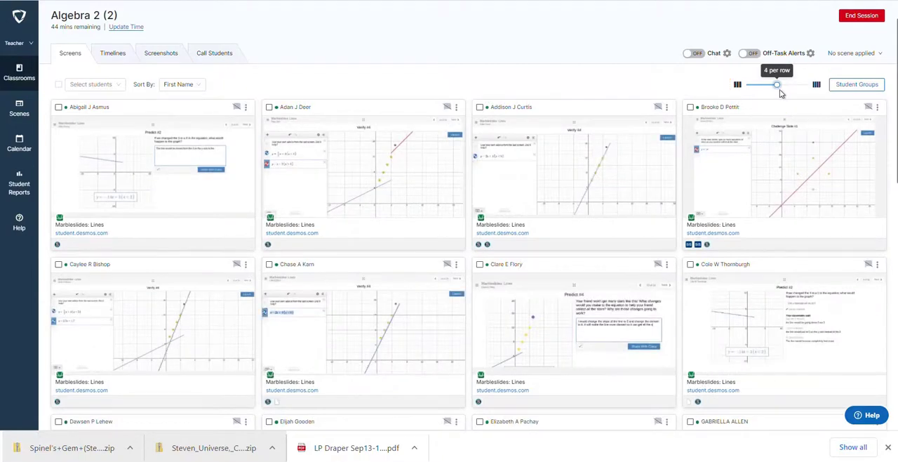
{"action": "left_click_drag", "start_coordinate": [777, 84], "coordinate": [629, 214]}
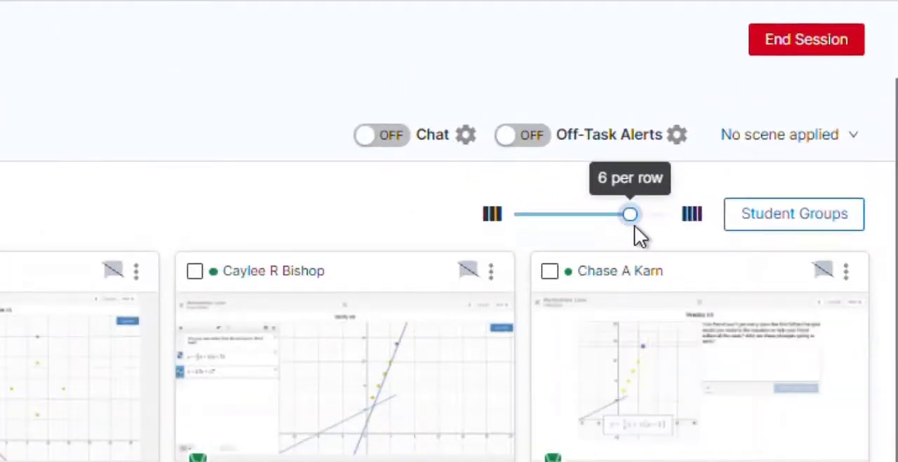
{"action": "left_click_drag", "start_coordinate": [630, 214], "coordinate": [668, 214]}
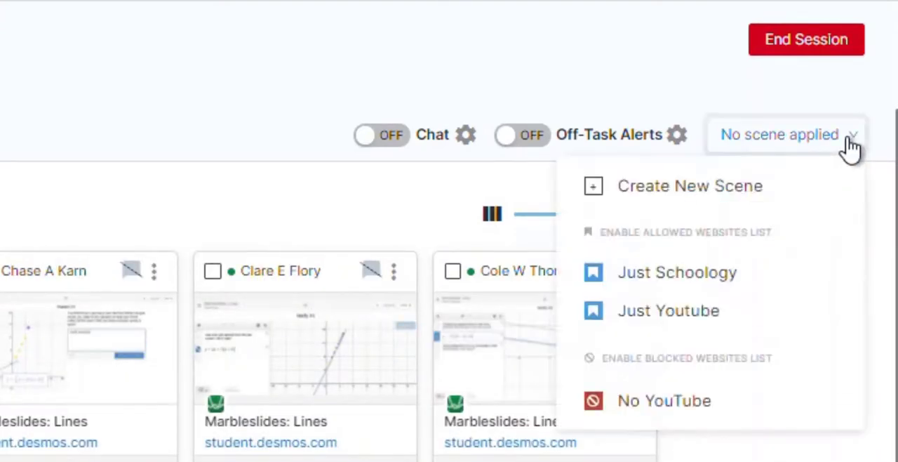
{"action": "mouse_move", "coordinate": [688, 320]}
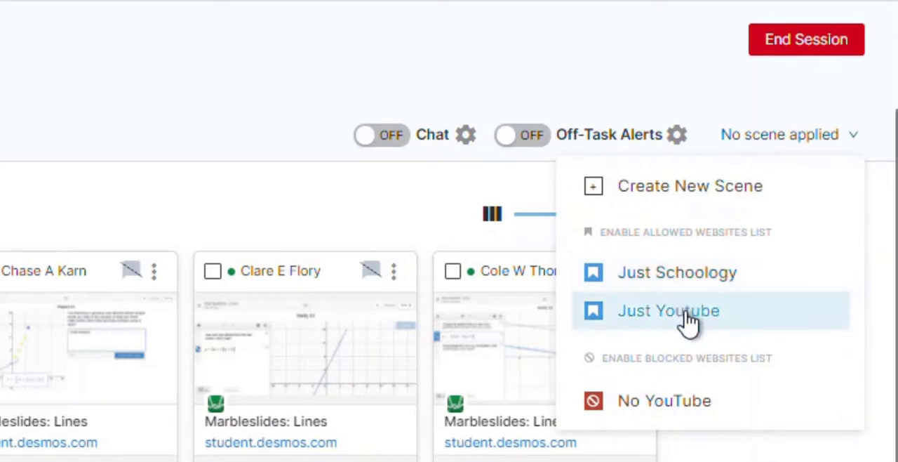
{"action": "mouse_move", "coordinate": [685, 412]}
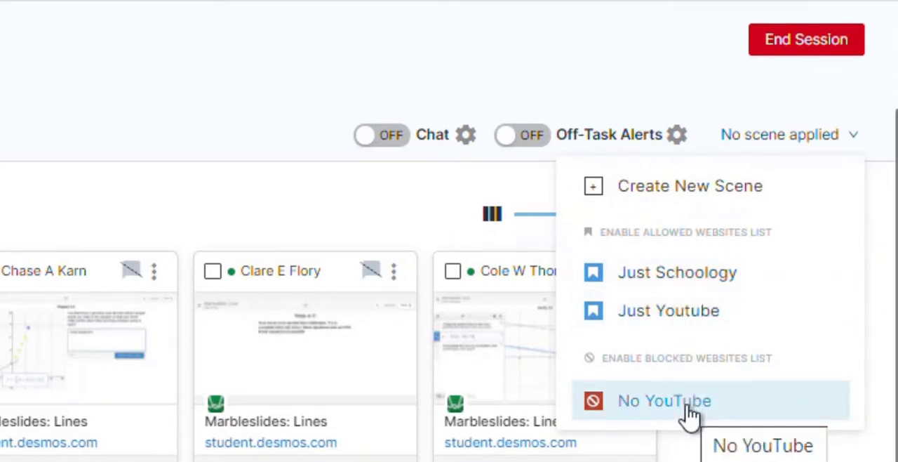
{"action": "left_click", "coordinate": [665, 401]}
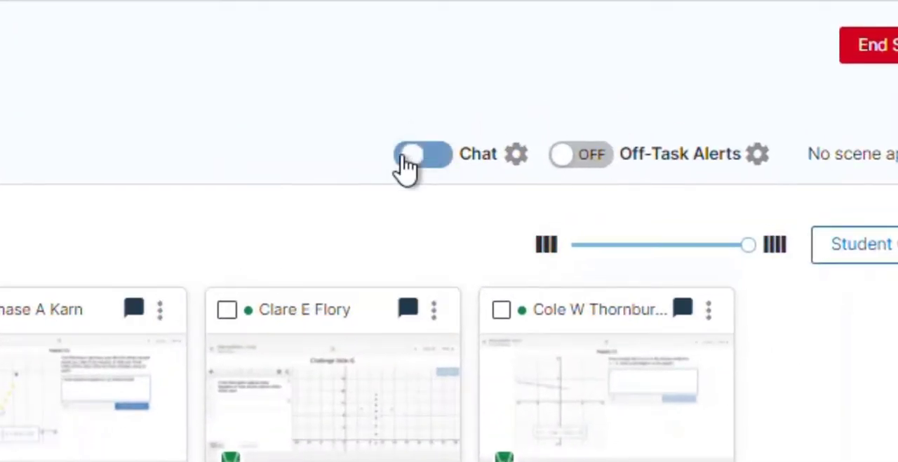
- Switch student chat on for the live session, then turn it back off
{"action": "left_click", "coordinate": [424, 154]}
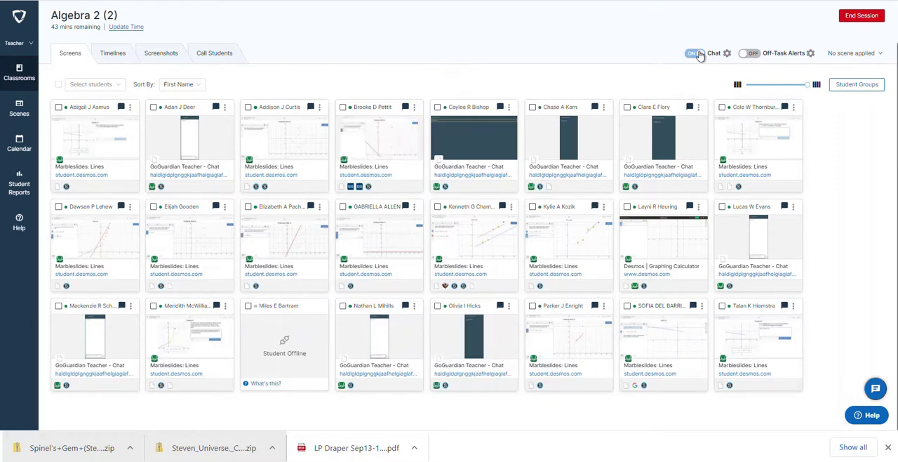
{"action": "left_click", "coordinate": [695, 53]}
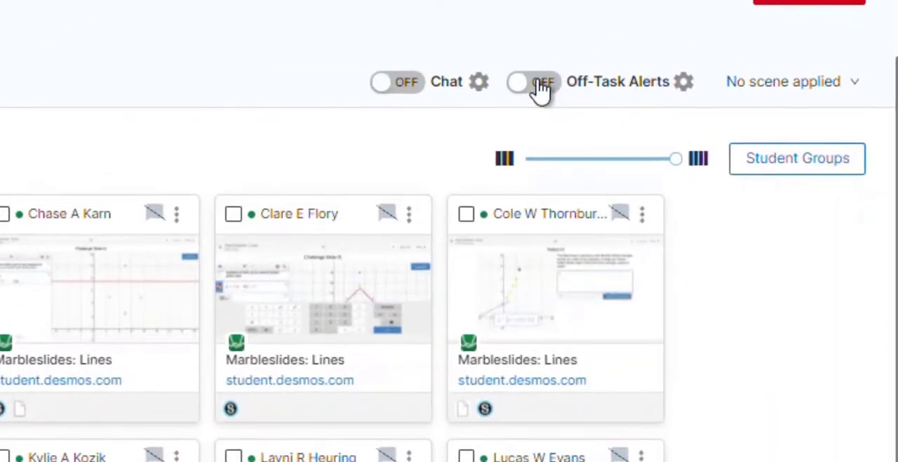
- Turn on off-task alerts with Math as the class subject
{"action": "left_click", "coordinate": [686, 81]}
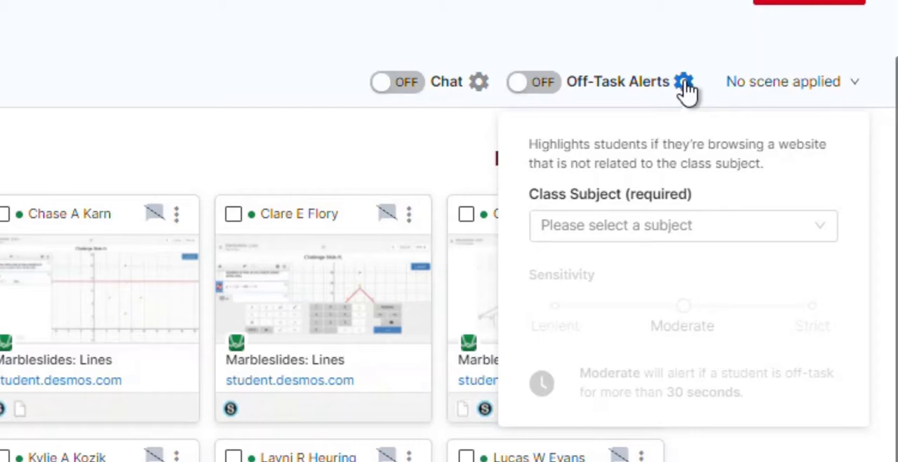
{"action": "left_click", "coordinate": [683, 225]}
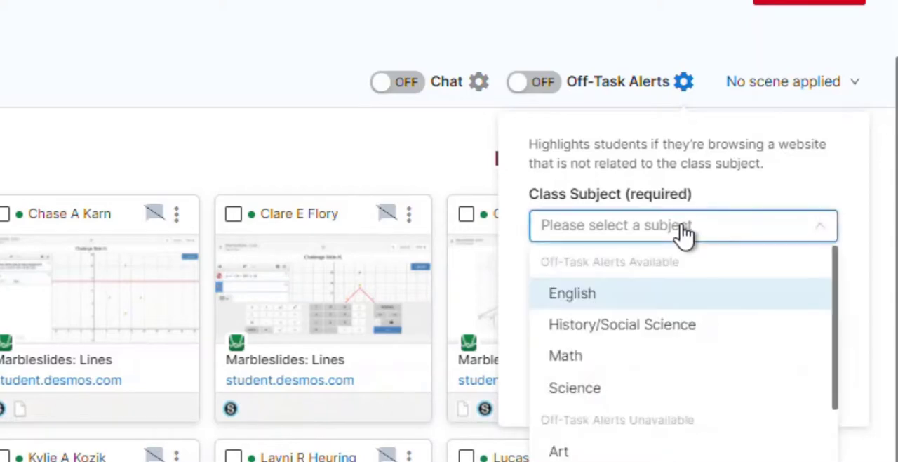
{"action": "left_click", "coordinate": [565, 356]}
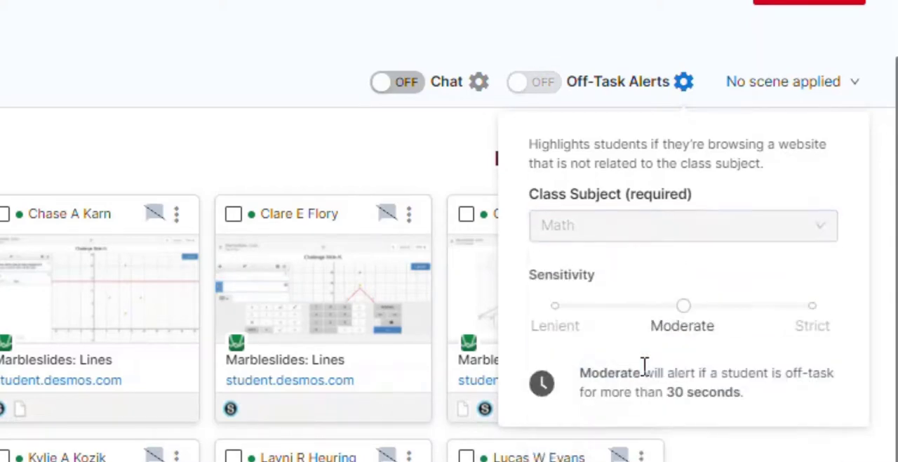
{"action": "left_click", "coordinate": [532, 82]}
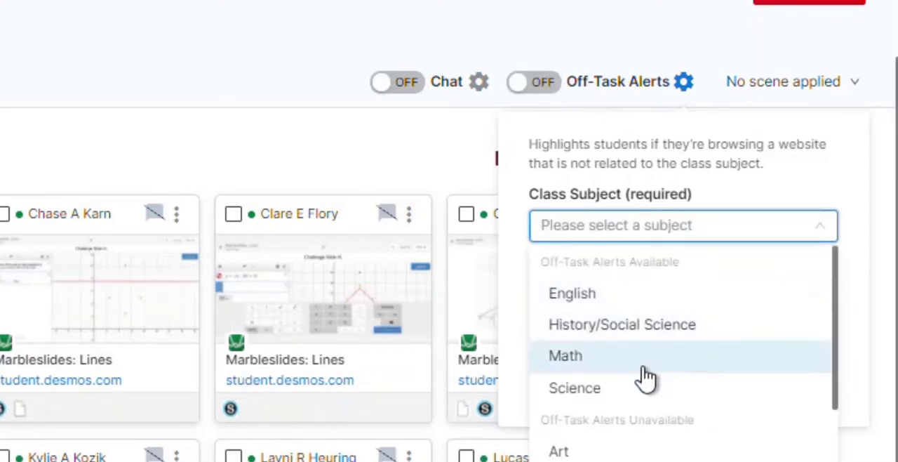
{"action": "left_click", "coordinate": [564, 356]}
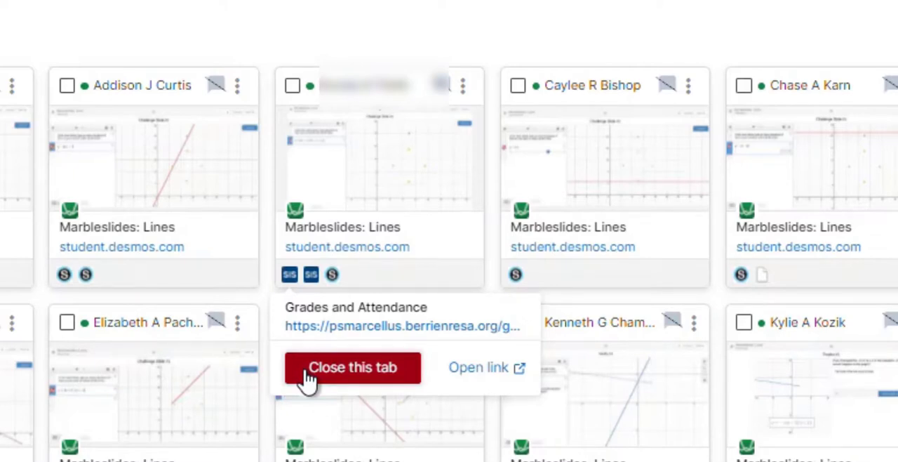
- Close the Grades and Attendance tab on the student's device from their card
{"action": "left_click", "coordinate": [353, 367]}
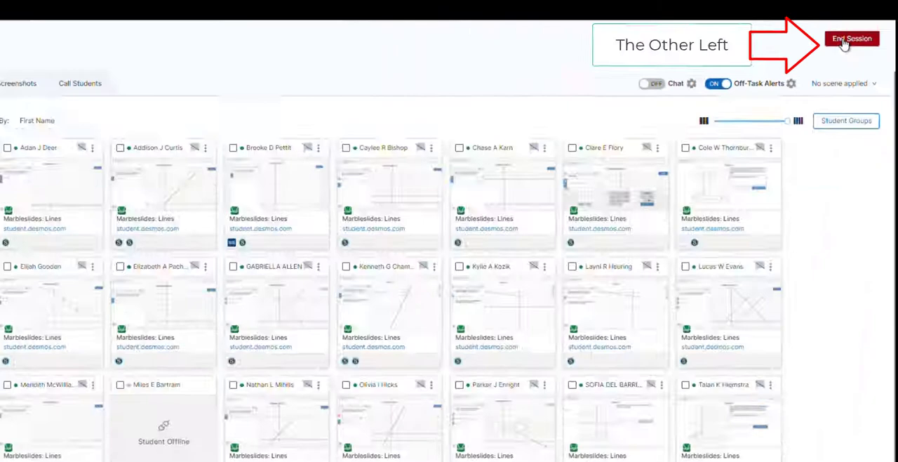
- End the Algebra 2 (2) live session and confirm the end
{"action": "left_click", "coordinate": [848, 39]}
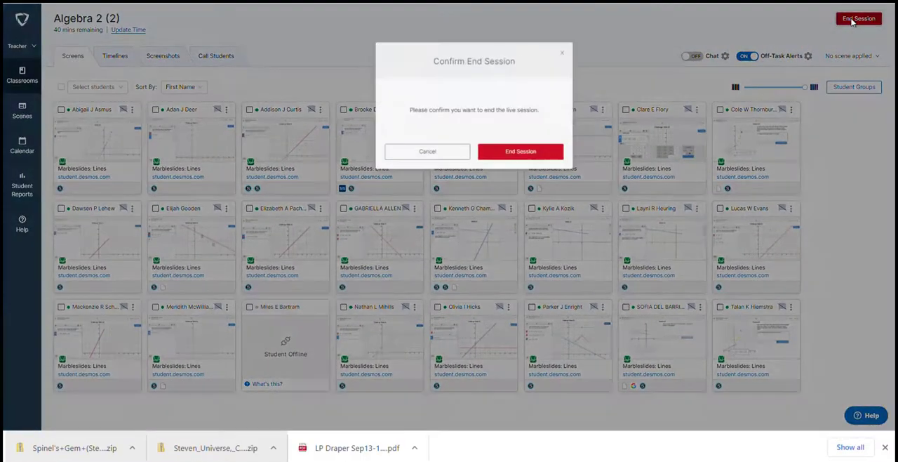
{"action": "left_click", "coordinate": [520, 151]}
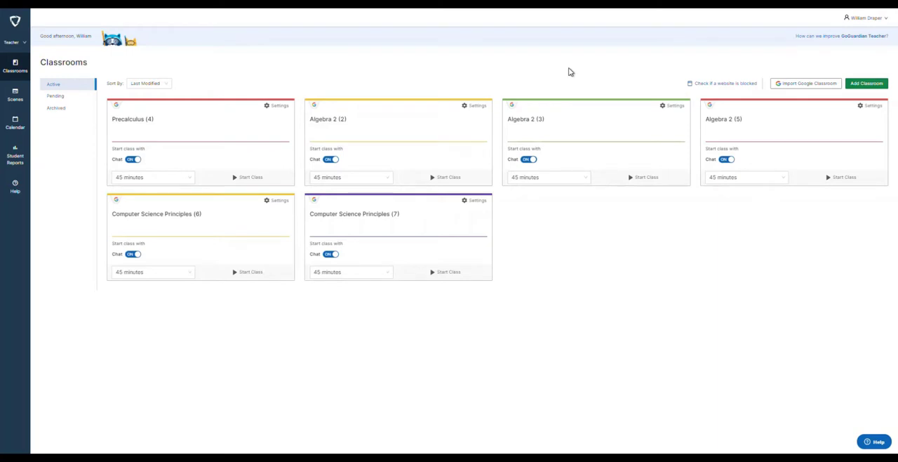
{"action": "mouse_move", "coordinate": [427, 132]}
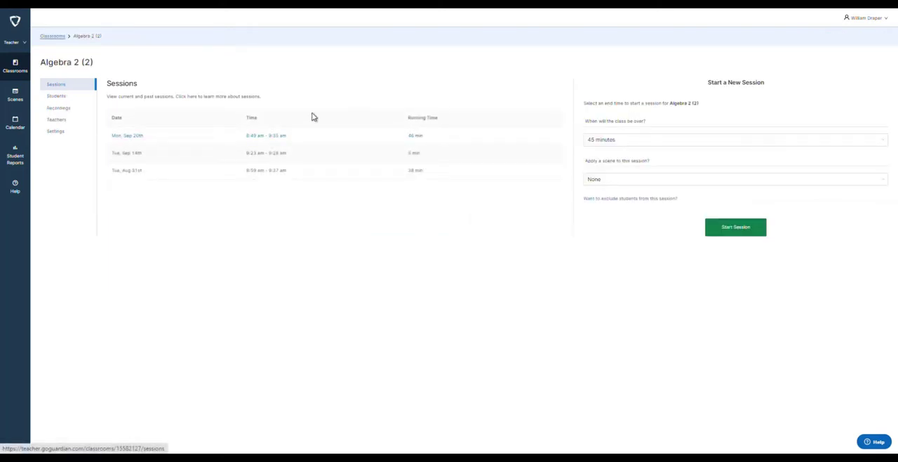
- Open the Tue, Aug 31st past session from the Sessions history
{"action": "left_click", "coordinate": [127, 170]}
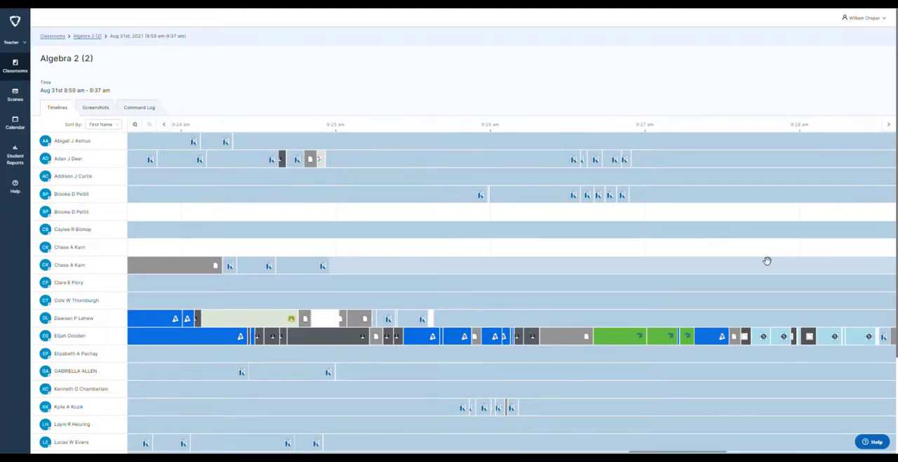
- View a student's open tabs on the Aug 31st timeline, then close the details
{"action": "left_click", "coordinate": [564, 336]}
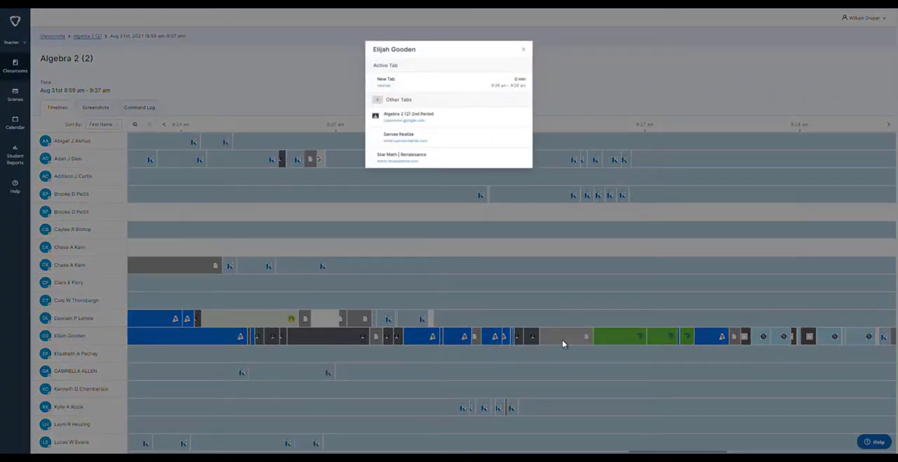
{"action": "left_click", "coordinate": [522, 49]}
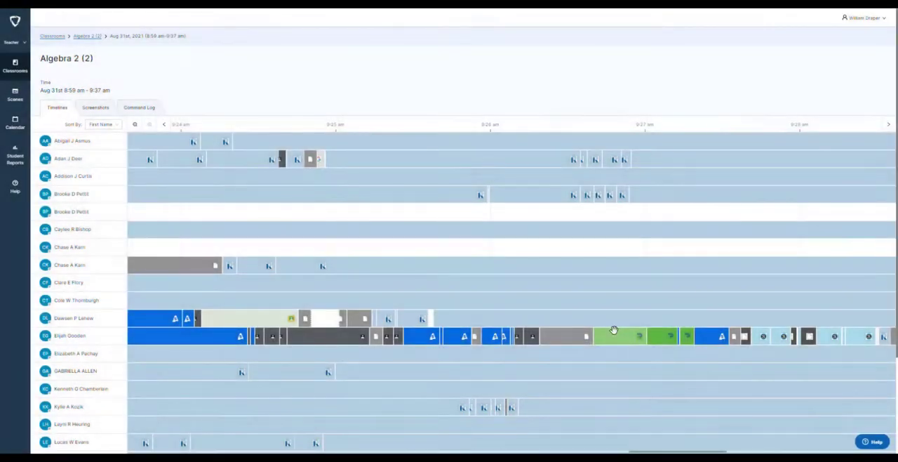
{"action": "mouse_move", "coordinate": [614, 336]}
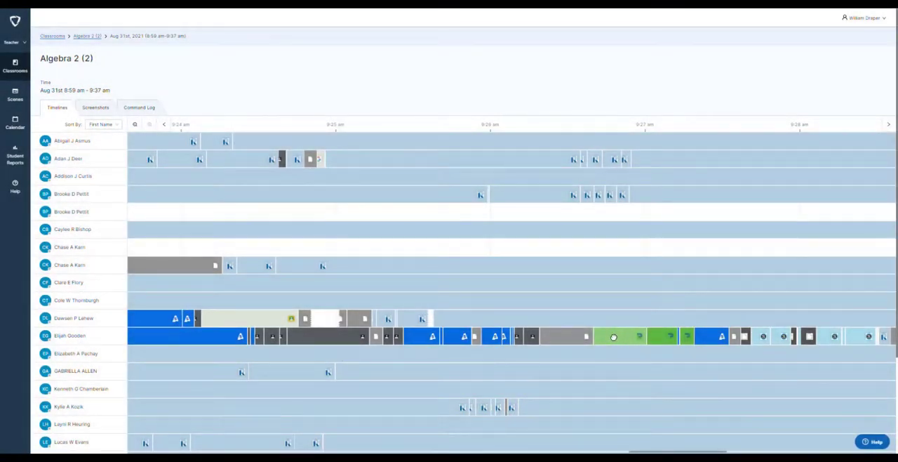
{"action": "left_click", "coordinate": [614, 337]}
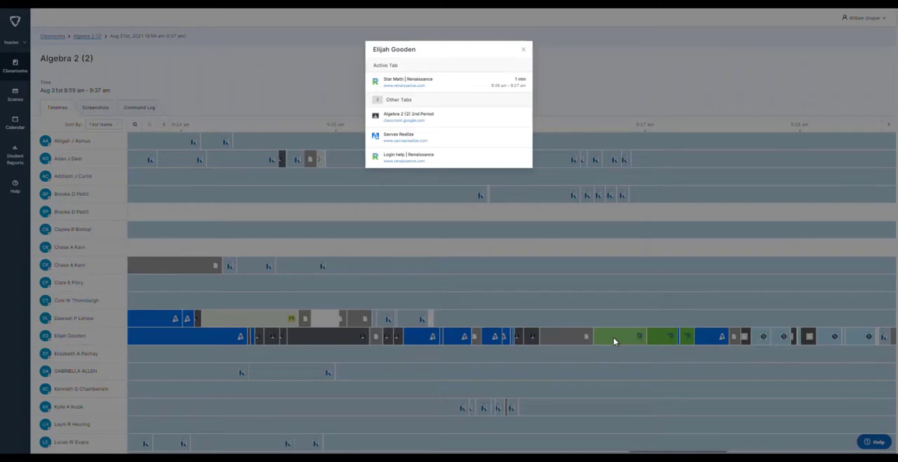
{"action": "left_click", "coordinate": [523, 49]}
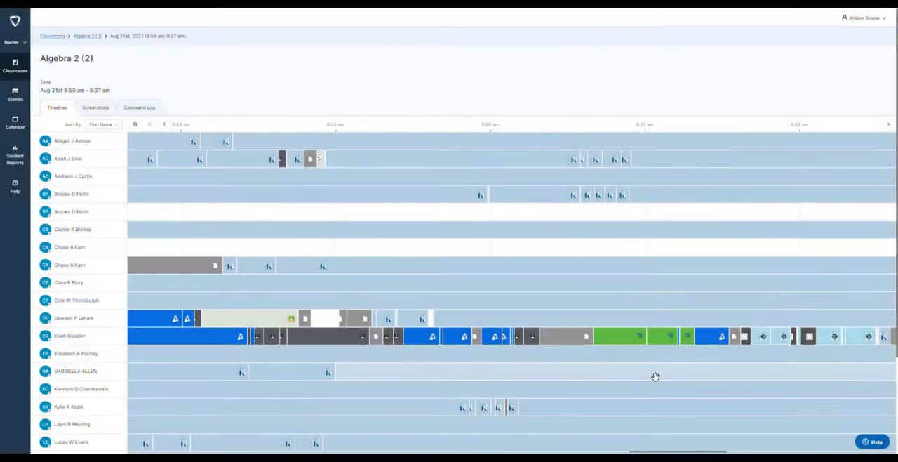
{"action": "mouse_move", "coordinate": [446, 249]}
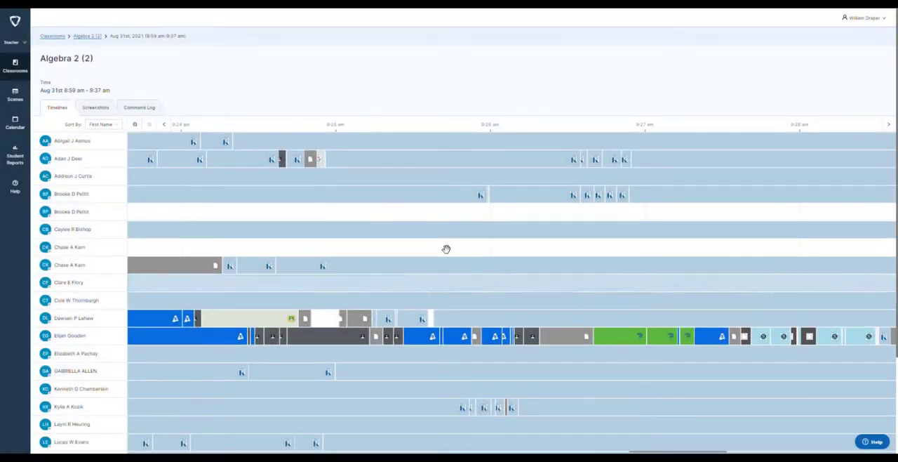
{"action": "mouse_move", "coordinate": [14, 158]}
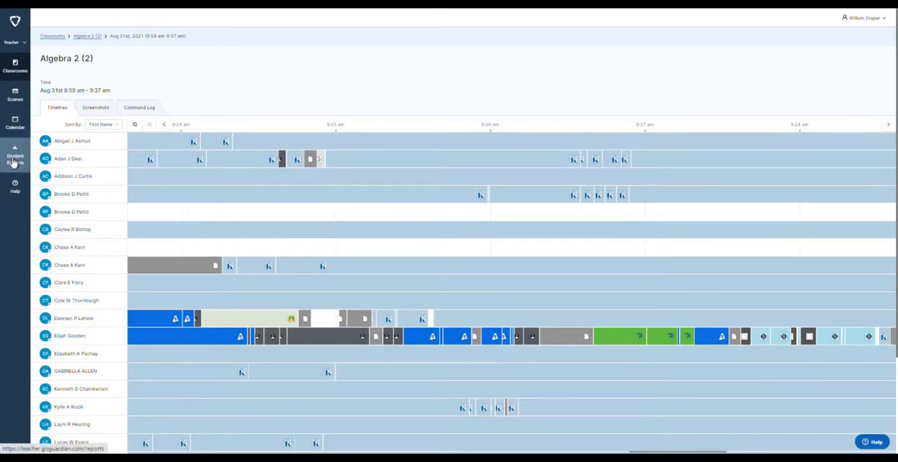
{"action": "left_click", "coordinate": [14, 159]}
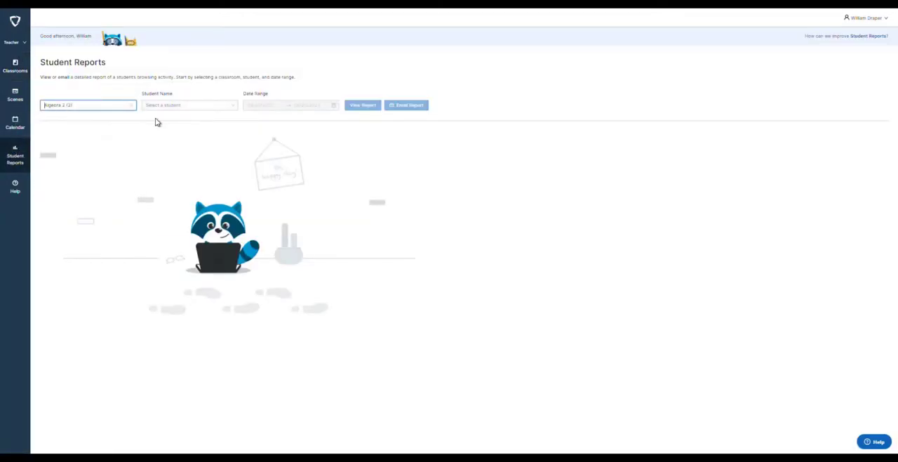
{"action": "left_click", "coordinate": [188, 105]}
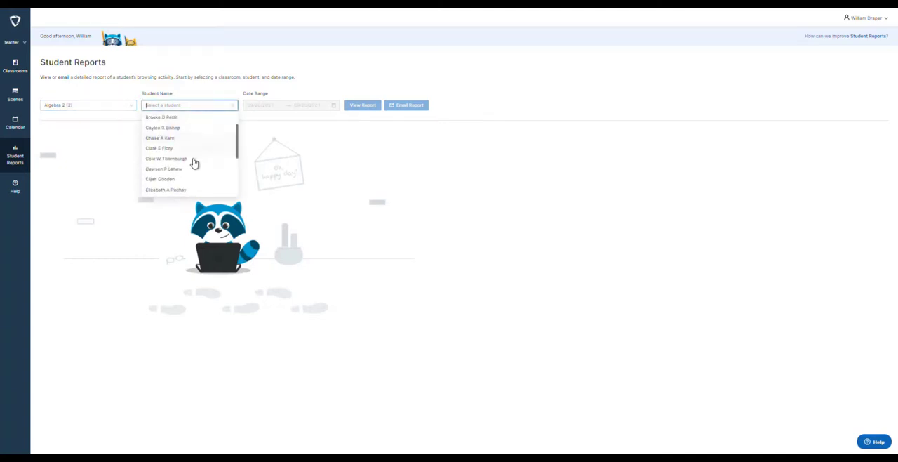
{"action": "left_click", "coordinate": [159, 179]}
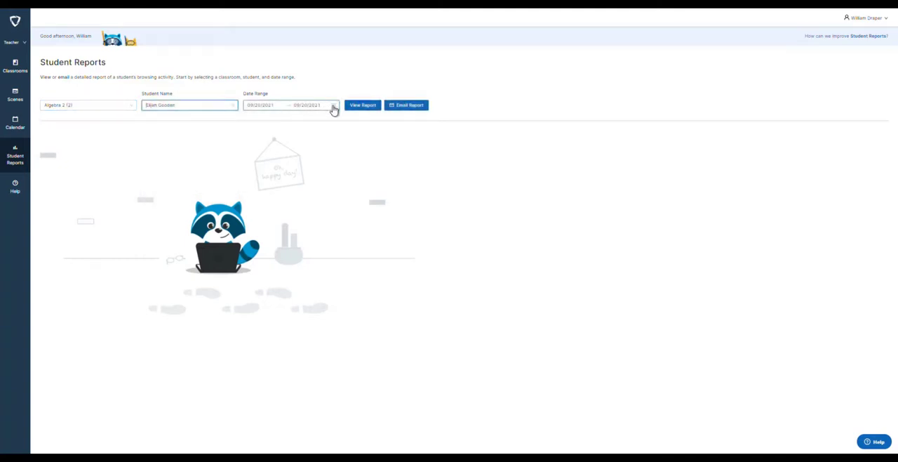
{"action": "left_click", "coordinate": [290, 104]}
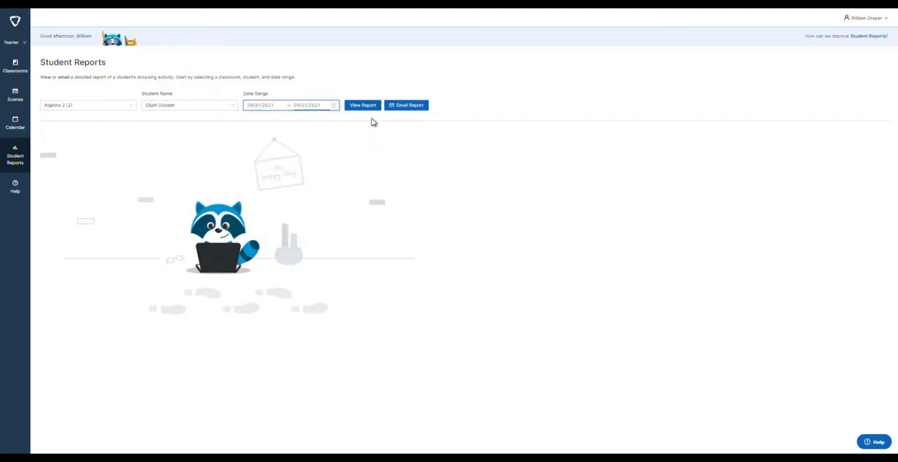
{"action": "left_click", "coordinate": [363, 105]}
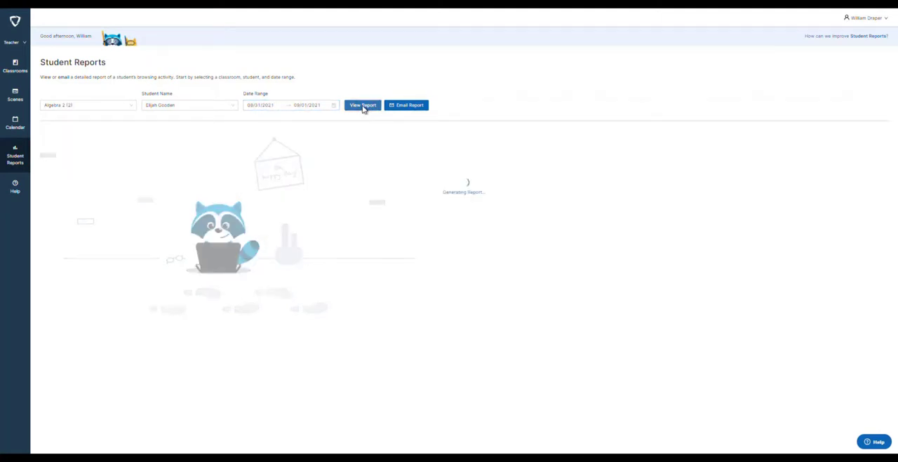
- Scroll through the report's top websites and zero interventions, then return to Classrooms
{"action": "left_click", "coordinate": [363, 105]}
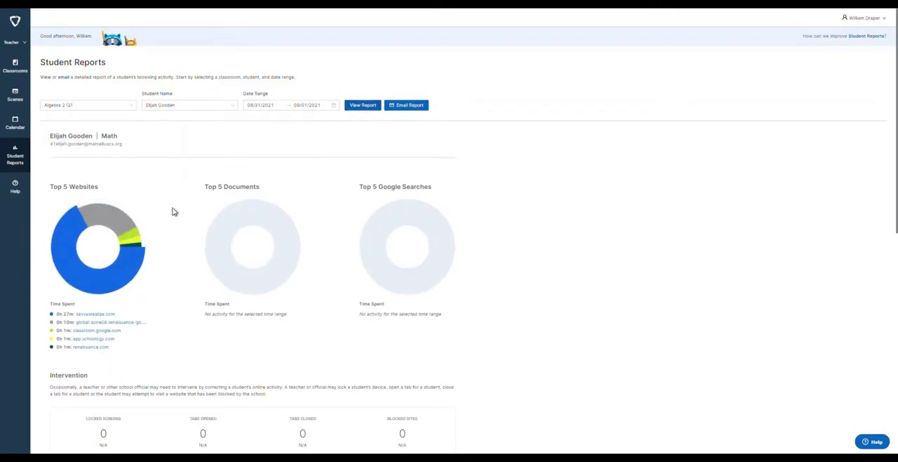
{"action": "mouse_move", "coordinate": [174, 216]}
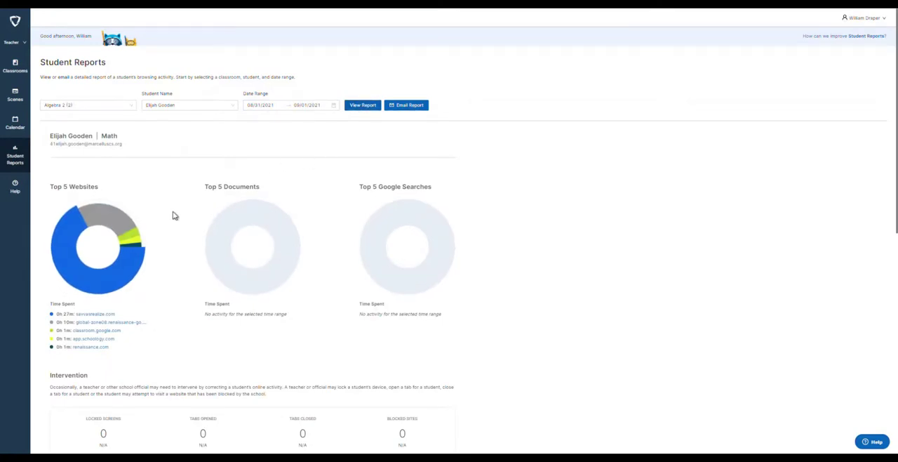
{"action": "mouse_move", "coordinate": [193, 219]}
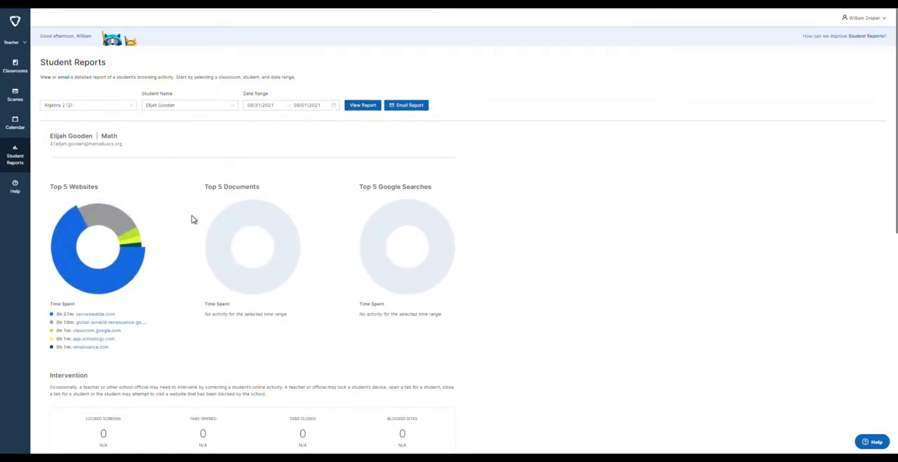
{"action": "scroll", "scroll_direction": "down", "scroll_amount": 3}
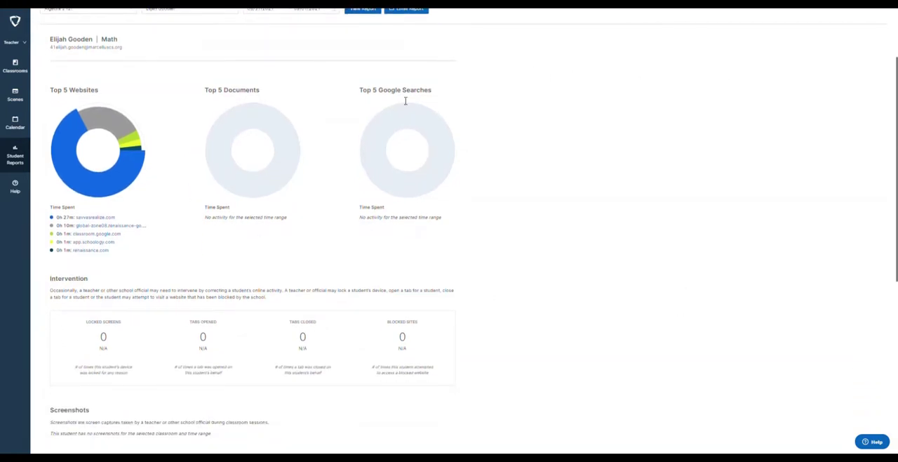
{"action": "scroll", "scroll_direction": "down", "scroll_amount": 3}
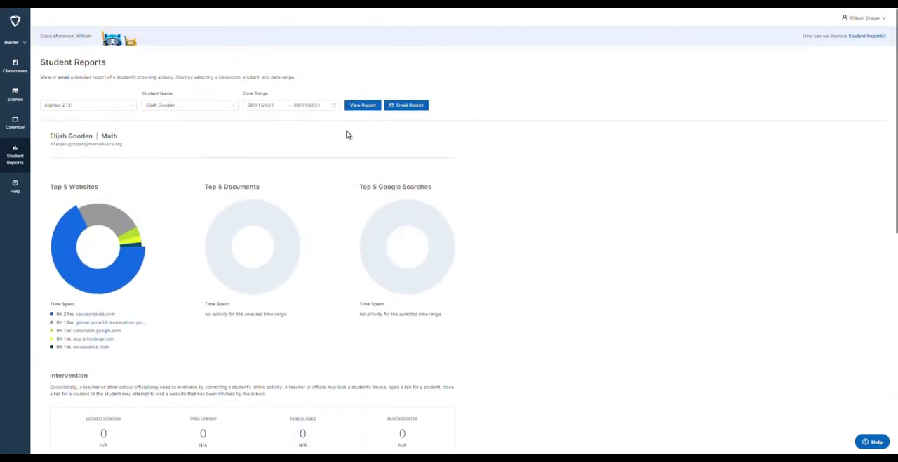
{"action": "left_click", "coordinate": [14, 65]}
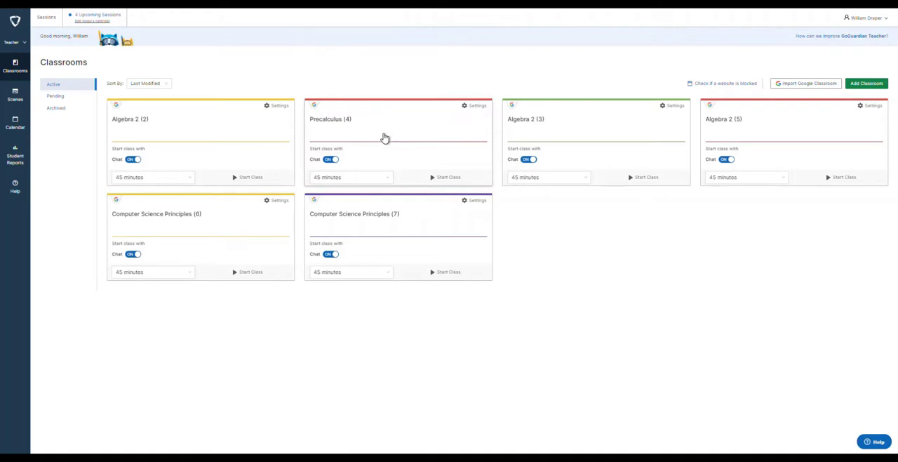
{"action": "left_click", "coordinate": [330, 118]}
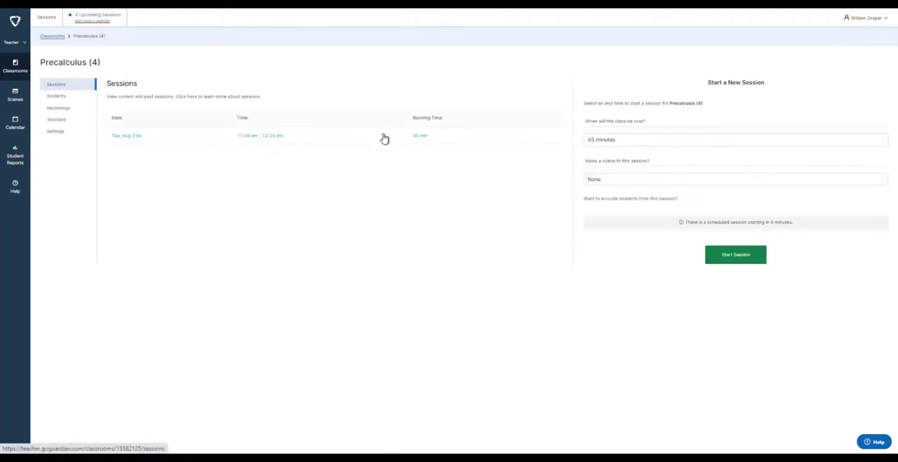
{"action": "mouse_move", "coordinate": [115, 150]}
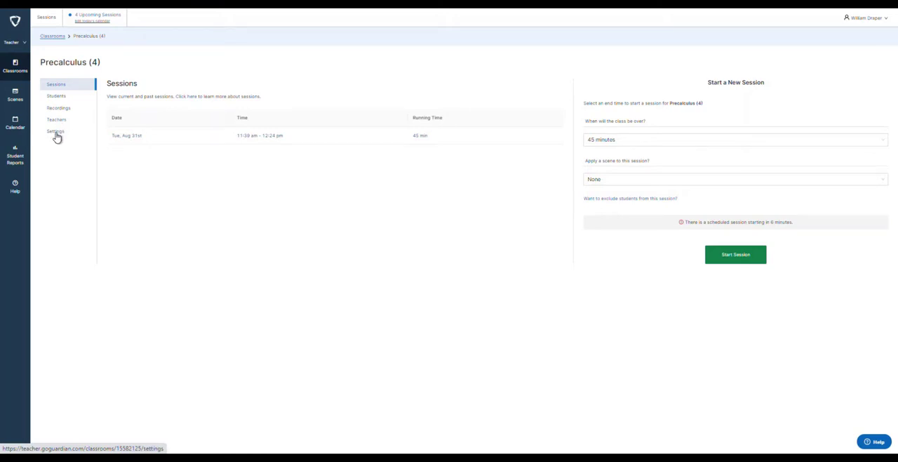
{"action": "left_click", "coordinate": [55, 132]}
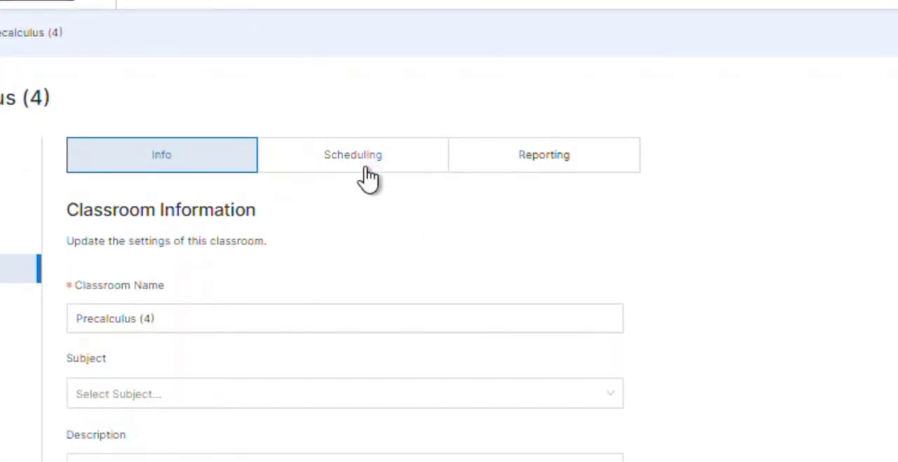
{"action": "left_click", "coordinate": [353, 154]}
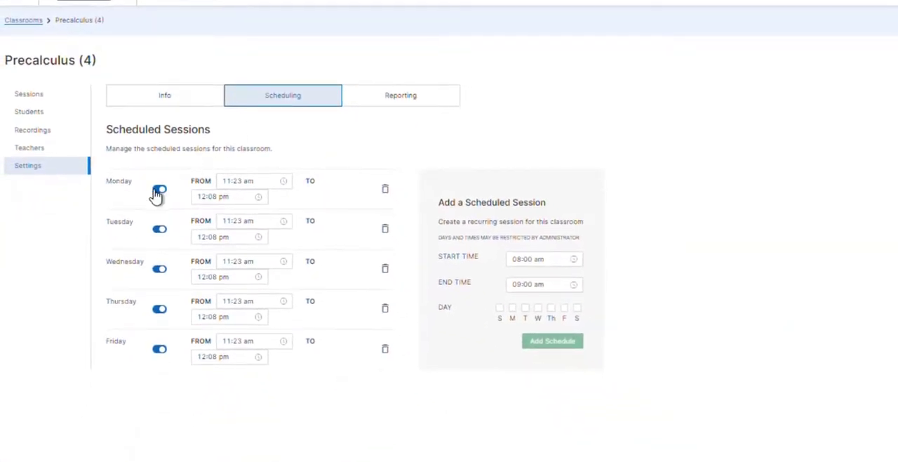
{"action": "mouse_move", "coordinate": [158, 362]}
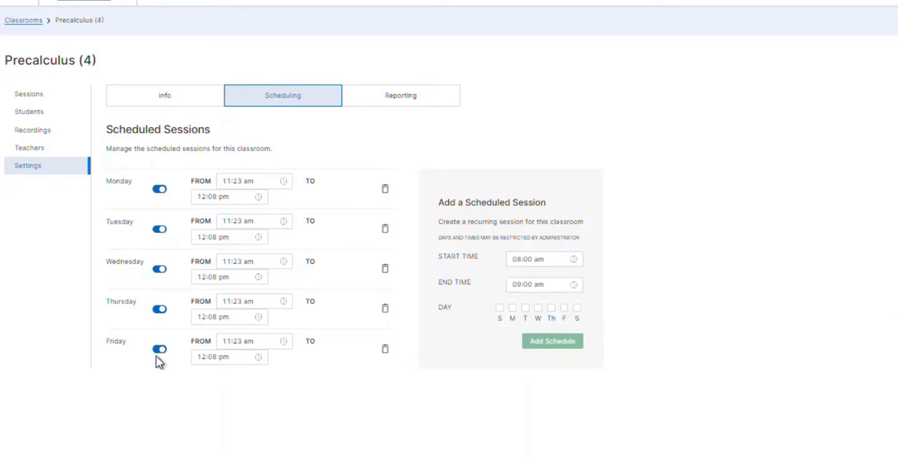
{"action": "left_click", "coordinate": [239, 197]}
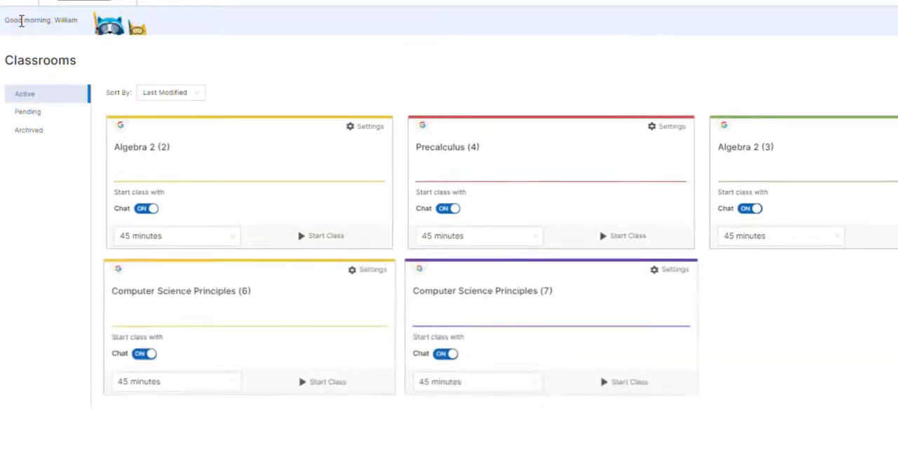
{"action": "left_click", "coordinate": [745, 146]}
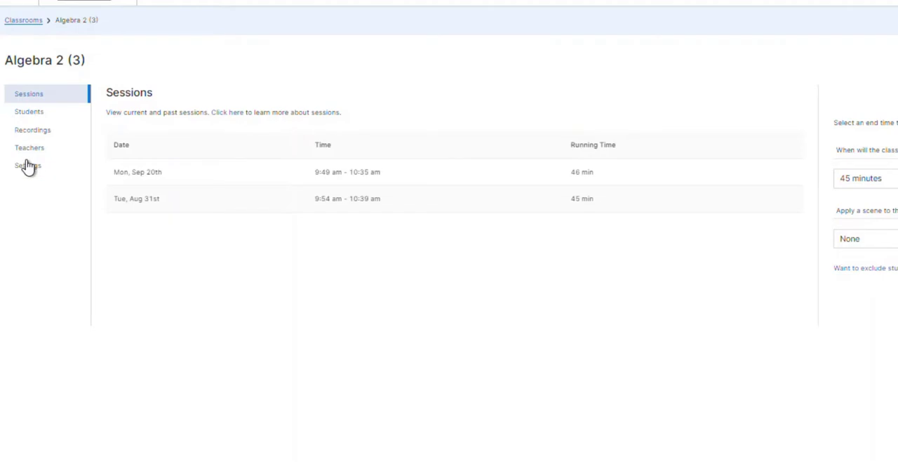
{"action": "left_click", "coordinate": [27, 165]}
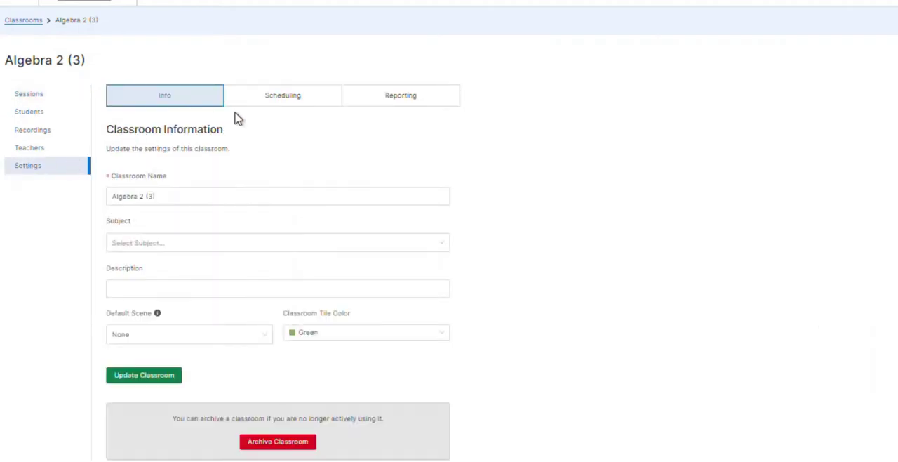
{"action": "left_click", "coordinate": [282, 95]}
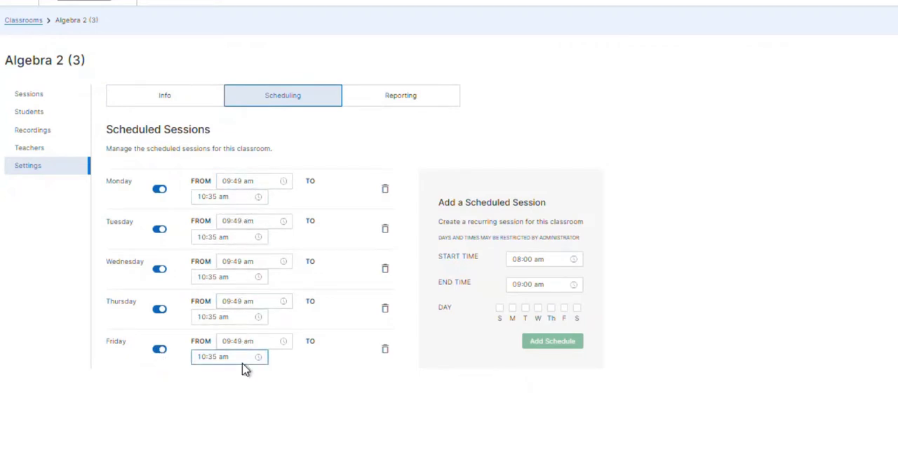
{"action": "left_click", "coordinate": [230, 196]}
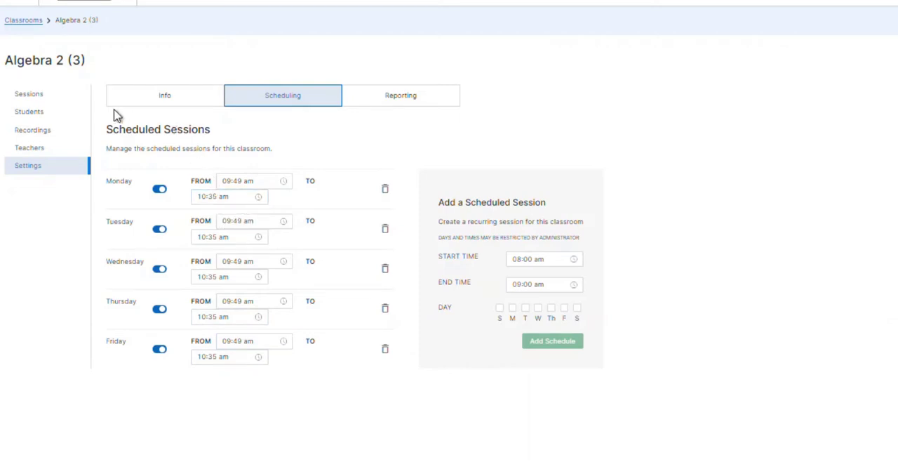
{"action": "left_click", "coordinate": [28, 93]}
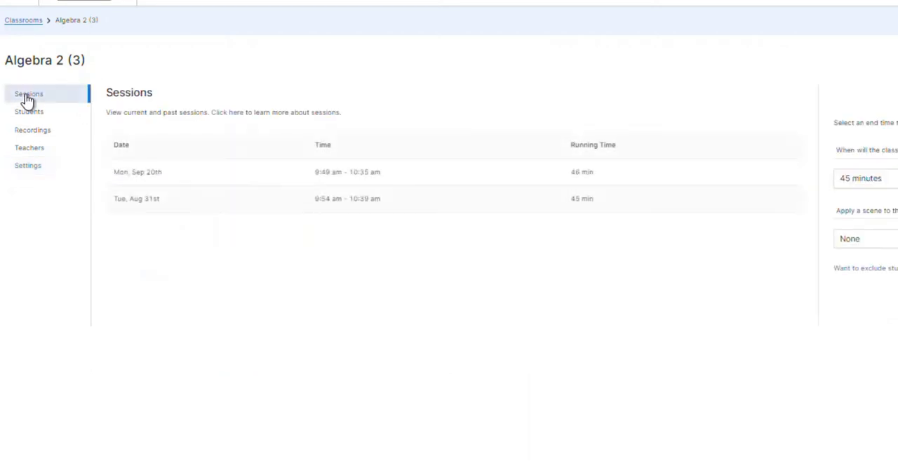
{"action": "left_click", "coordinate": [23, 19]}
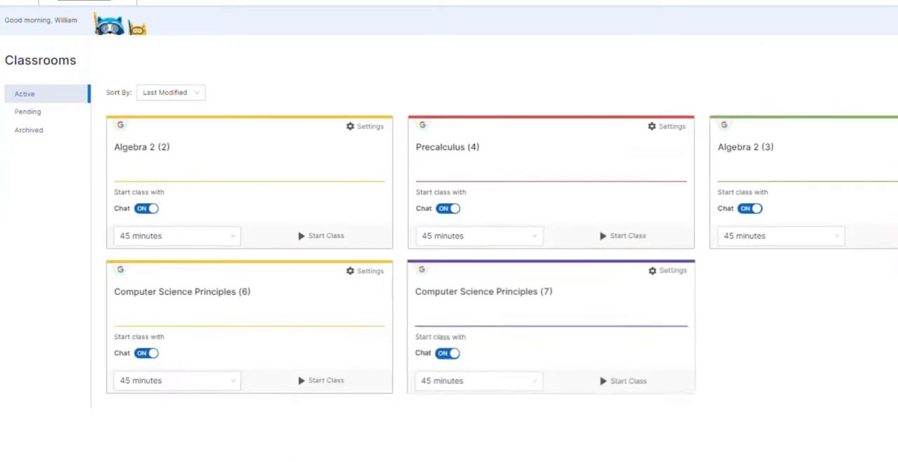